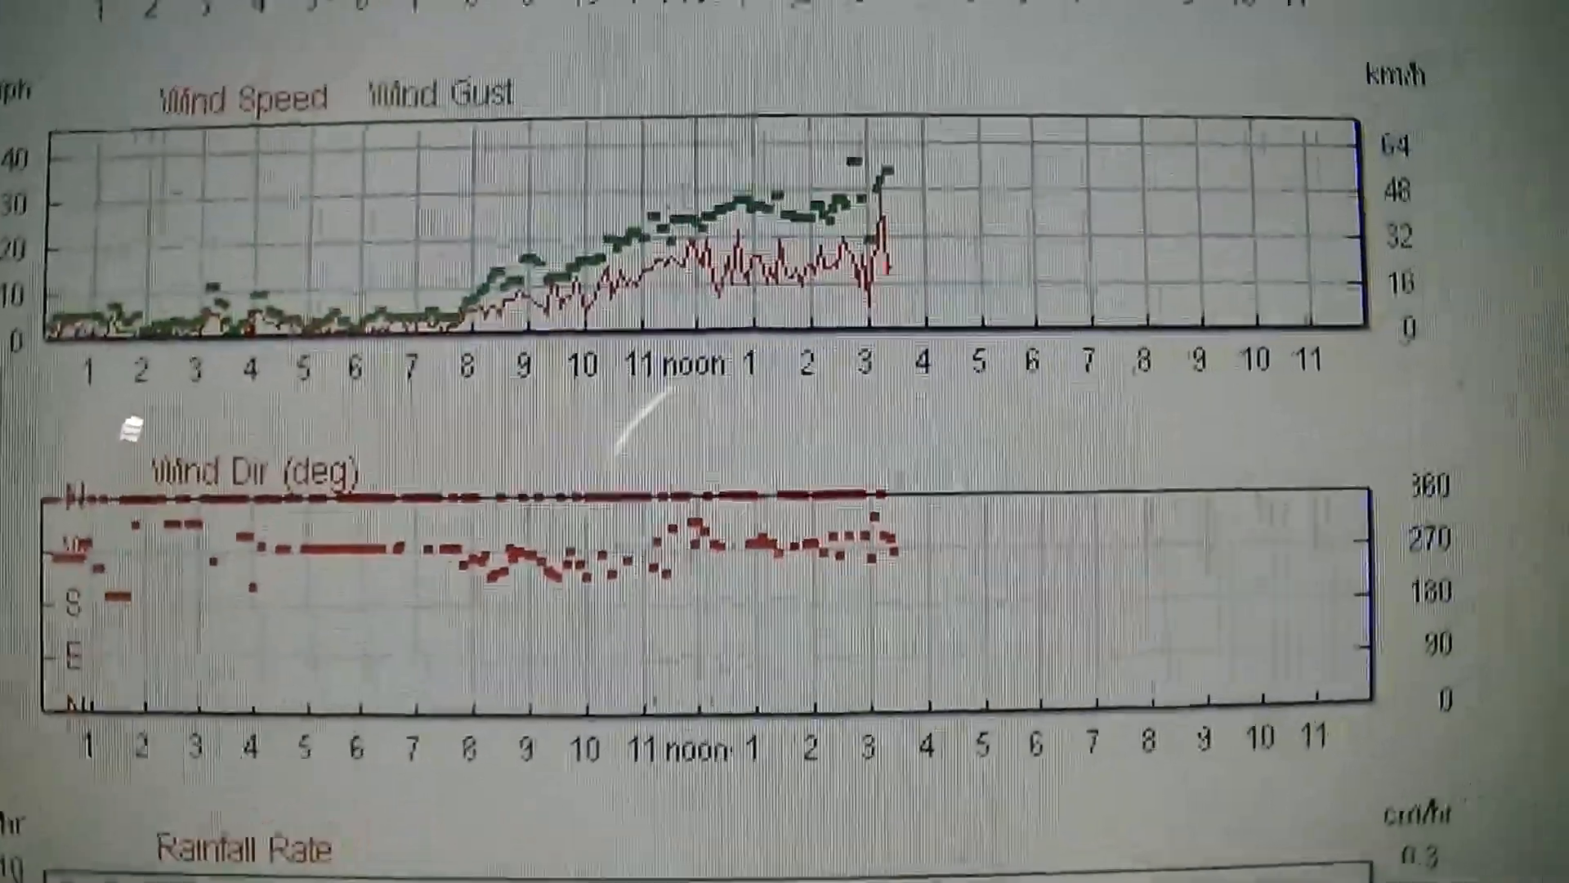
pyautogui.scroll(3)
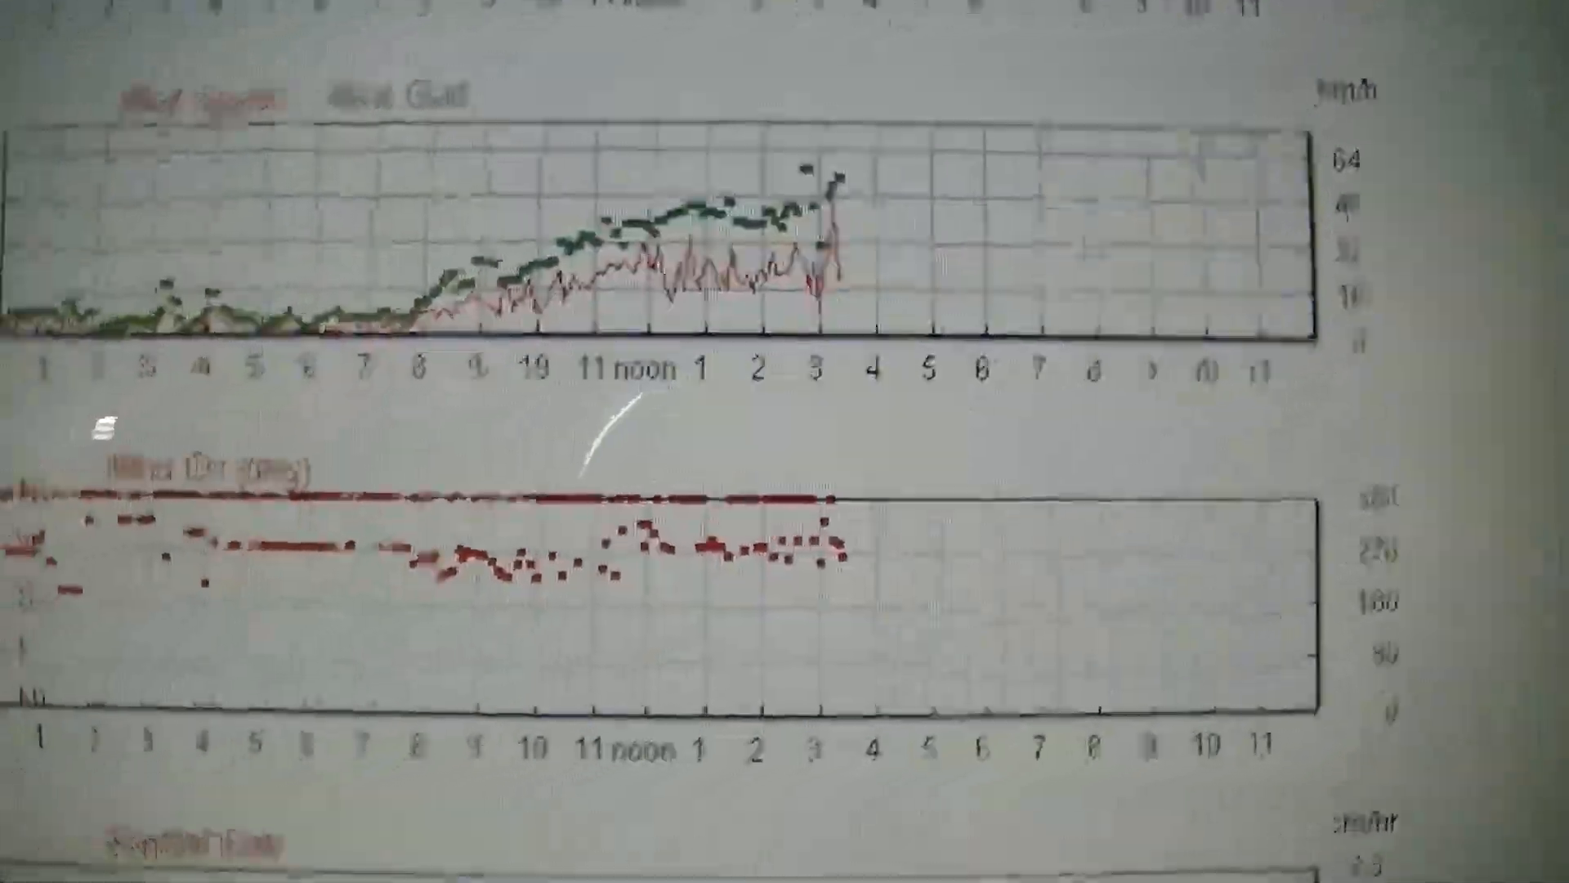
pyautogui.scroll(-3)
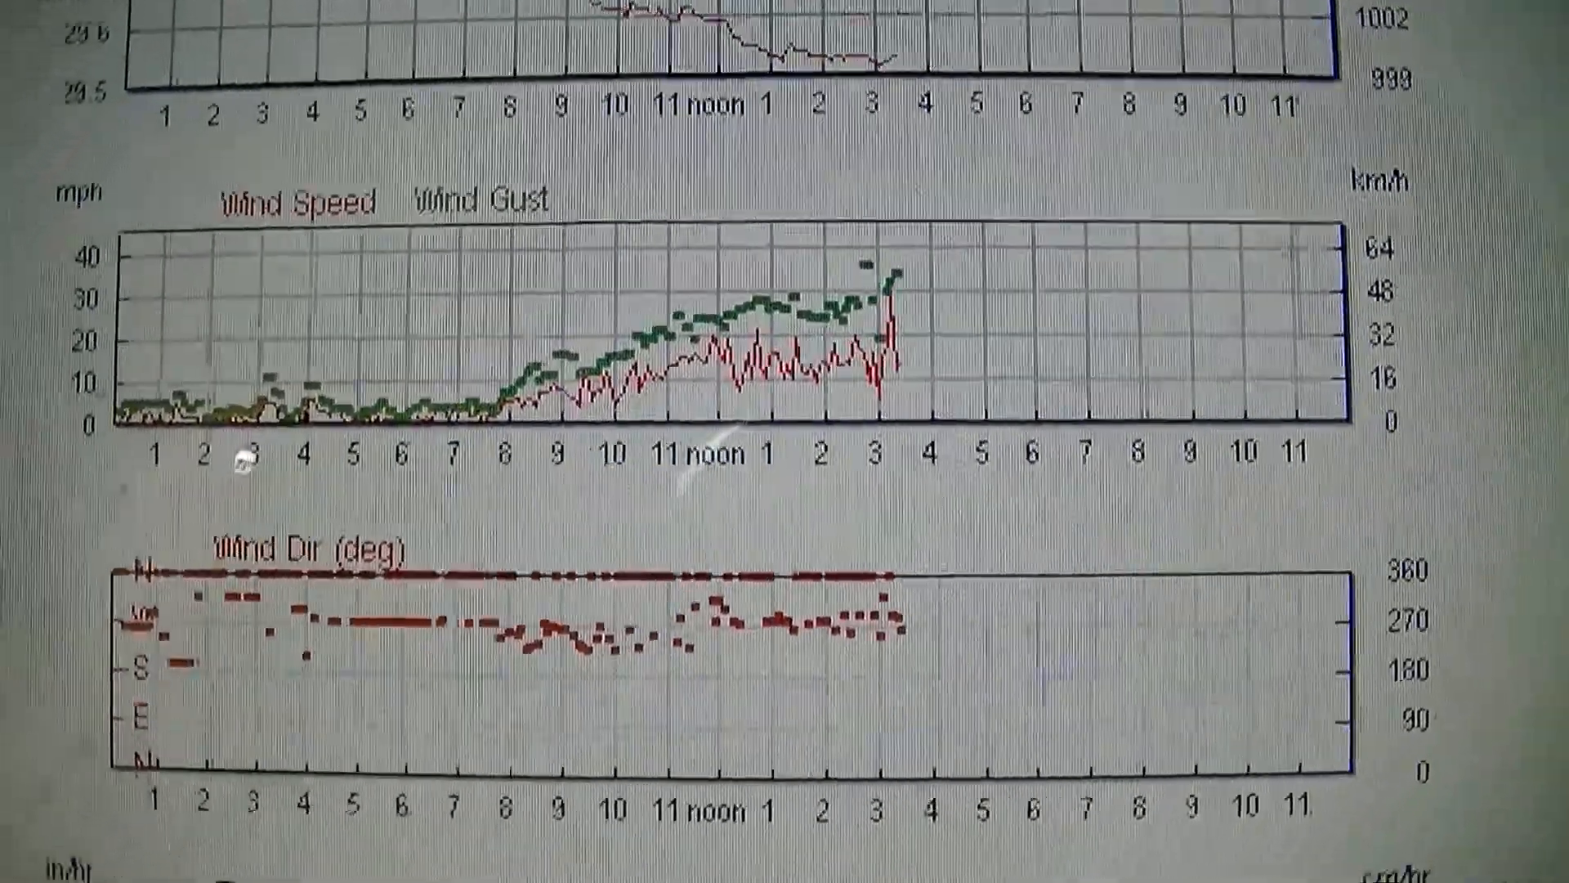
pyautogui.scroll(-3)
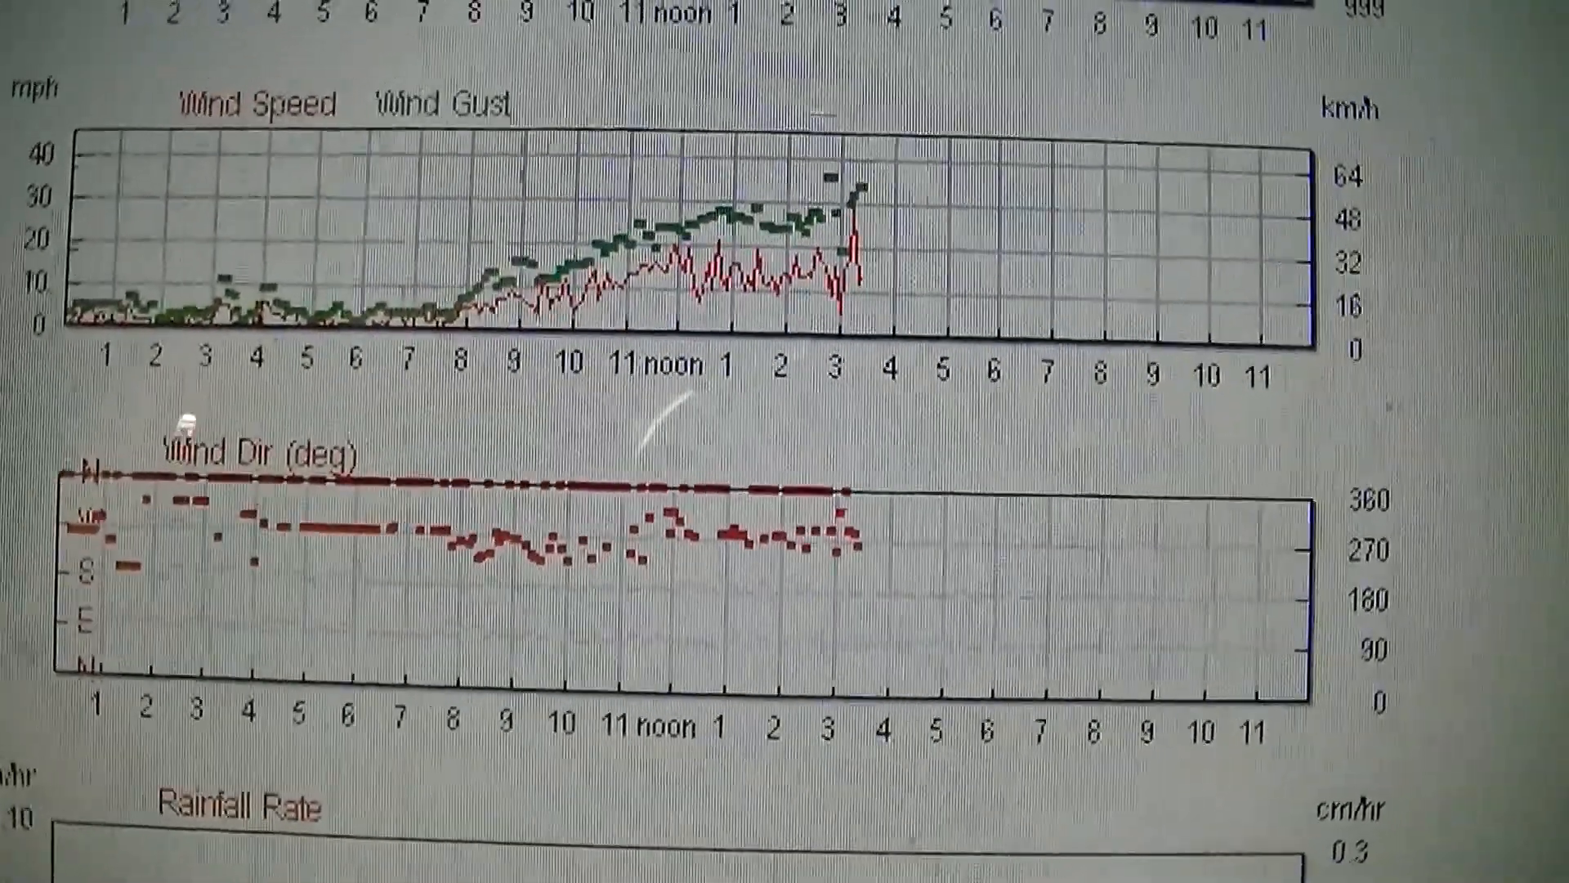
pyautogui.scroll(3)
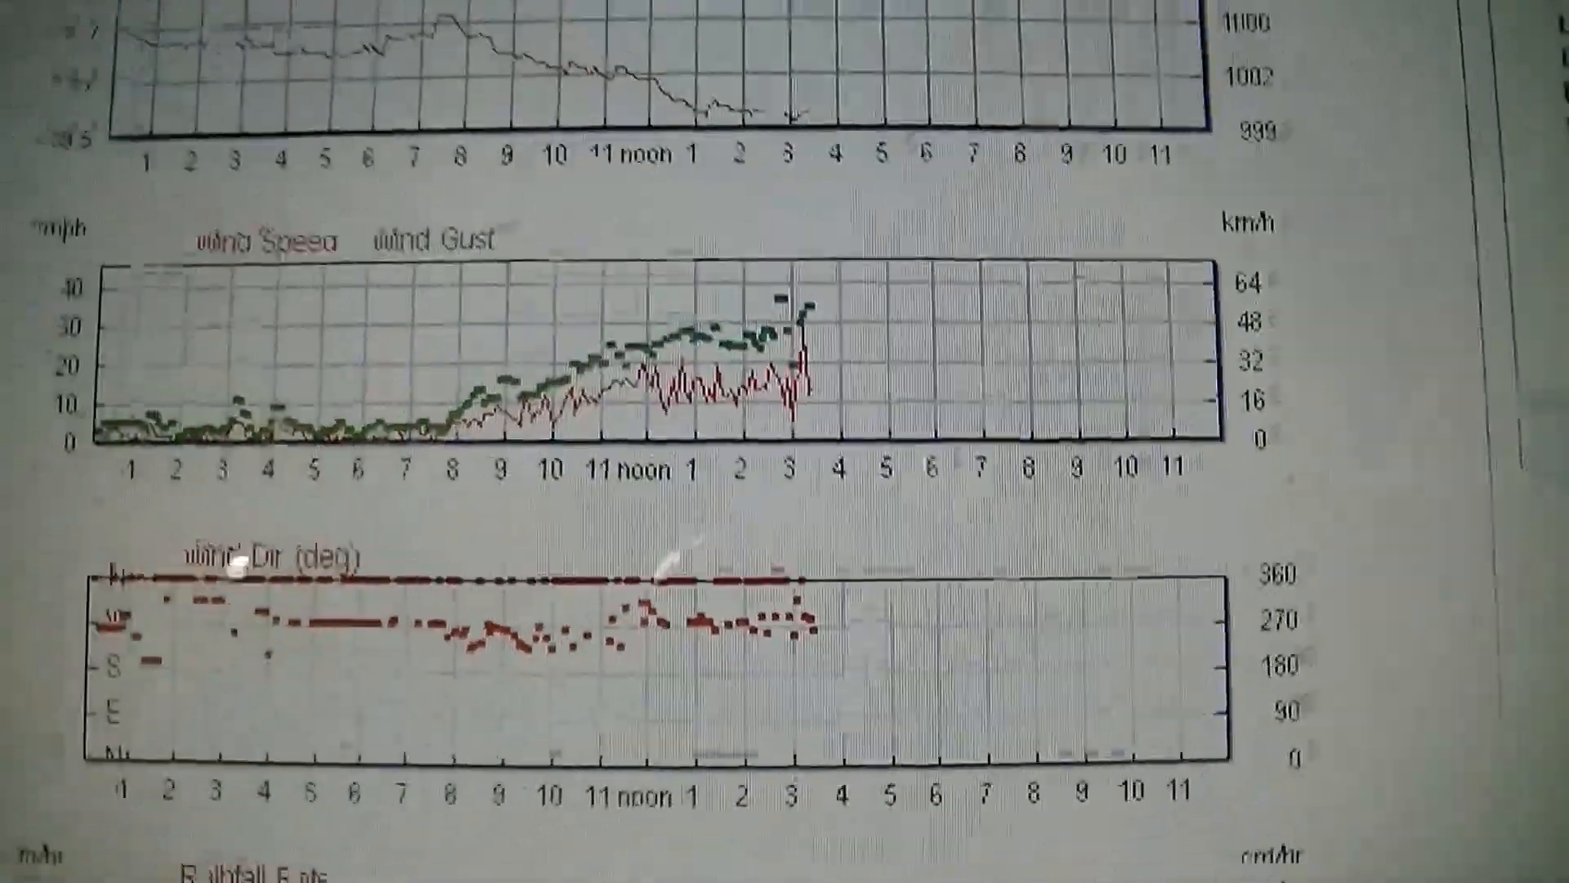
pyautogui.scroll(-3)
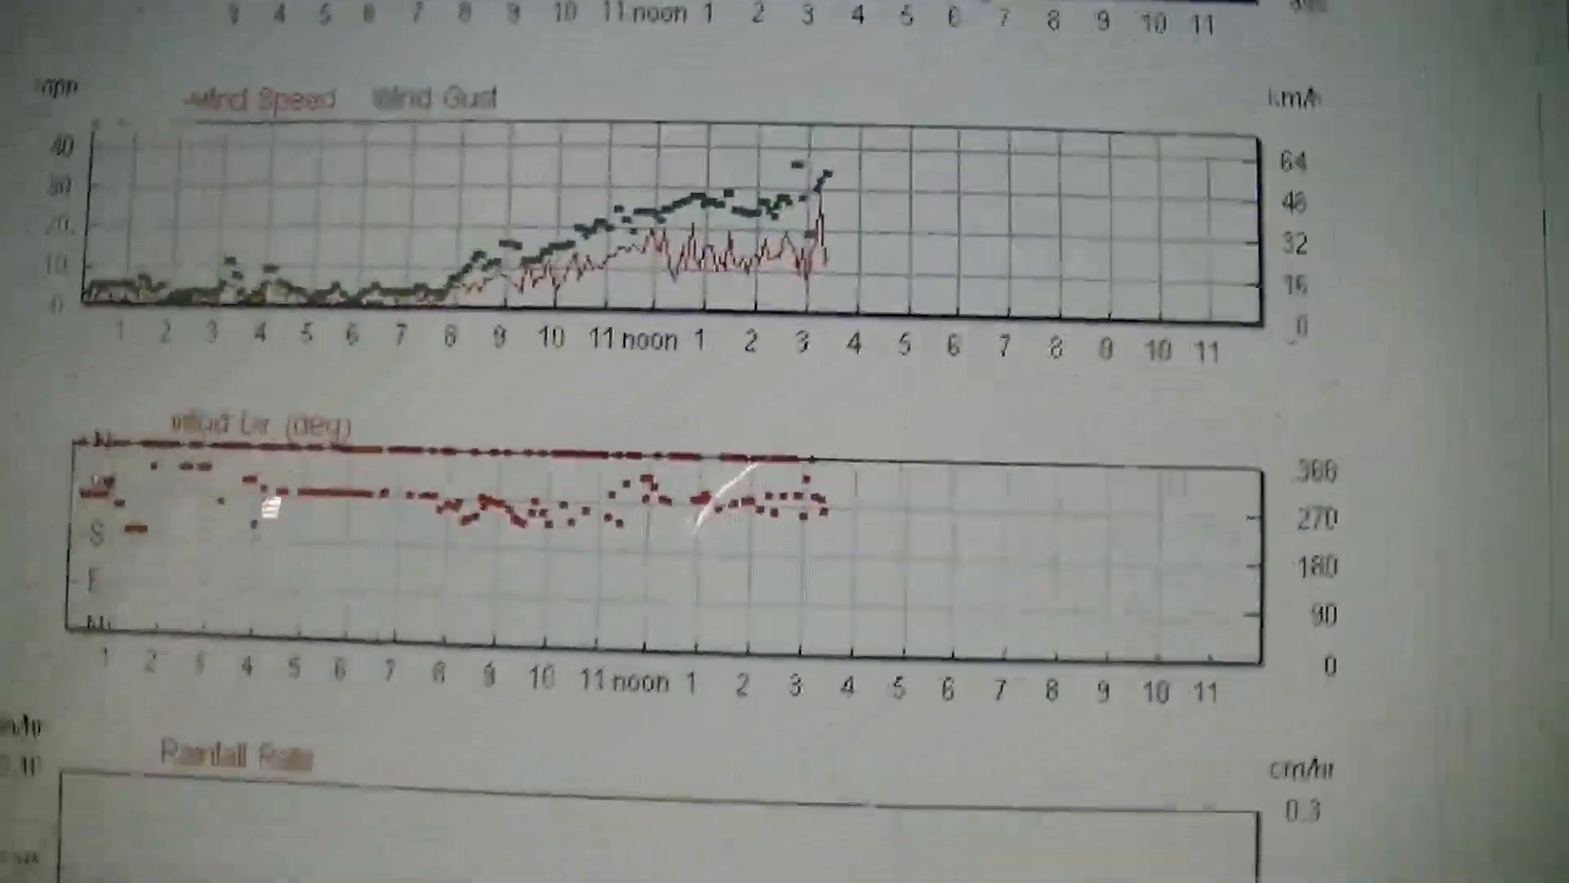